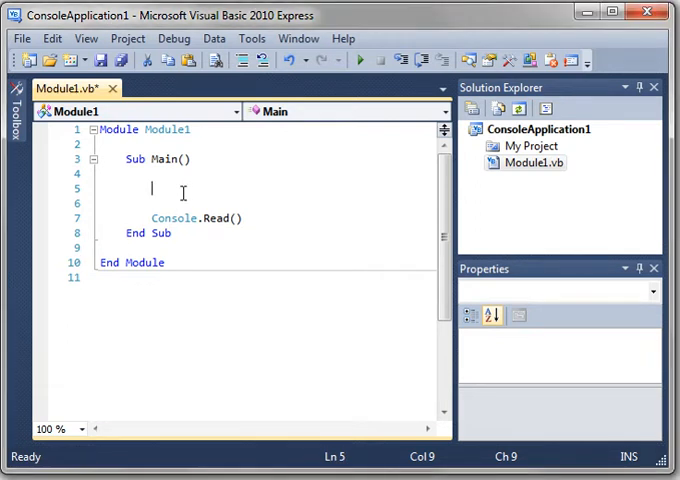
# - Declare Dim Number As Integer = 0 in Main and start an empty Do … Loop block
pyautogui.write('Dim')
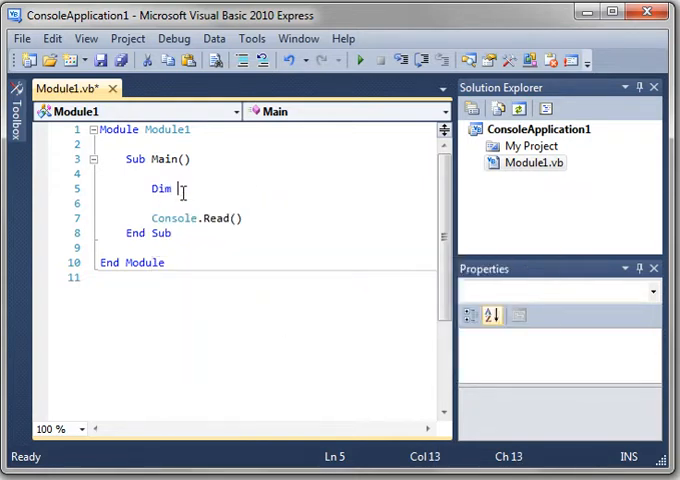
pyautogui.write('Number As in')
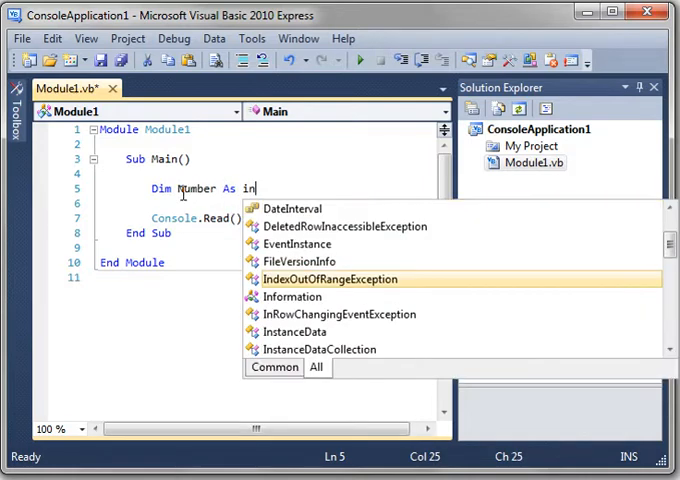
pyautogui.write('ter')
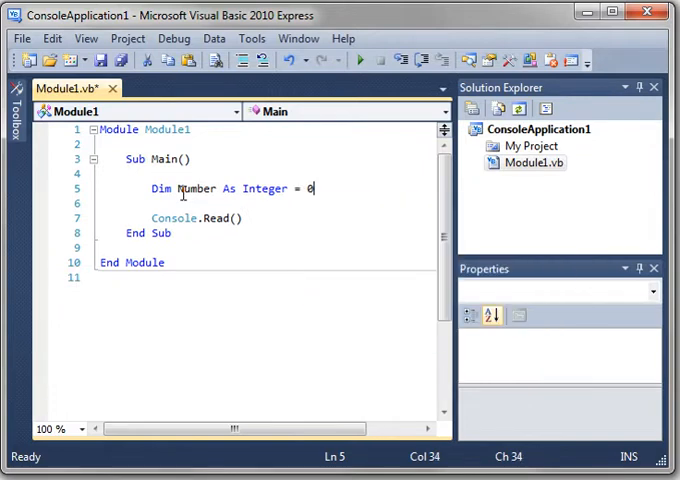
pyautogui.write('Do')
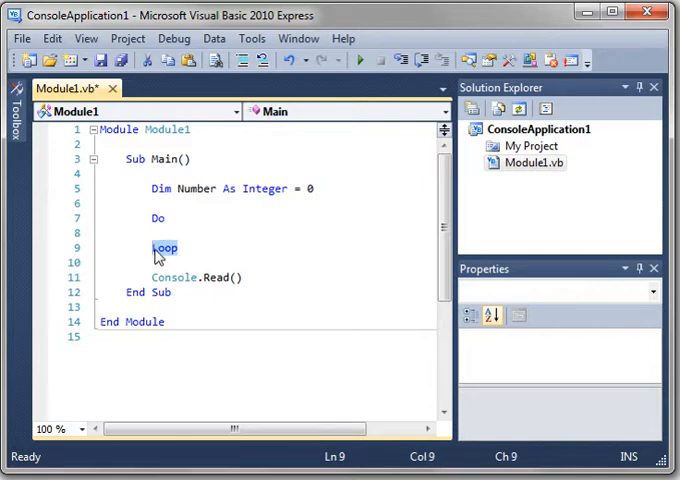
# - Fill the loop body with Console.WriteLine(Number) and Number = Number + 1
pyautogui.click(160, 218)
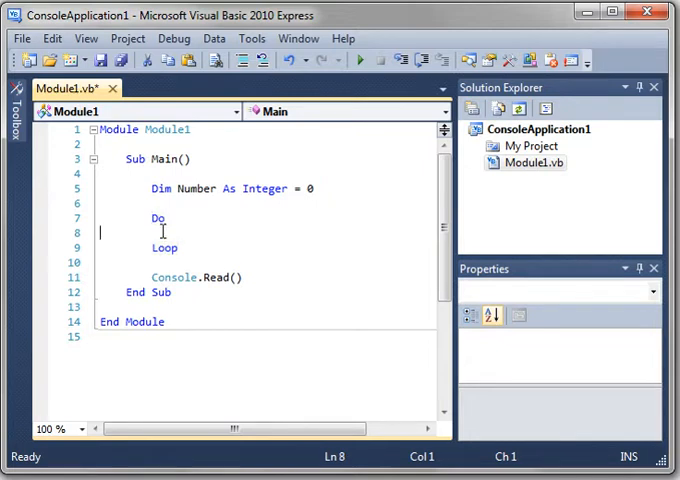
pyautogui.press('Return')
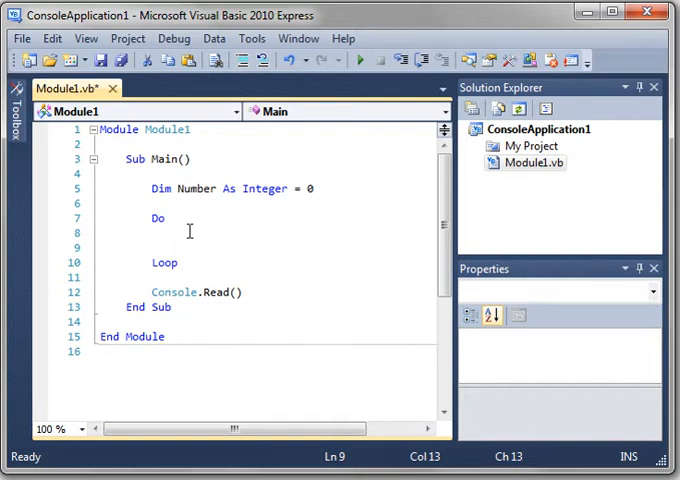
pyautogui.write('Console.WriteLine')
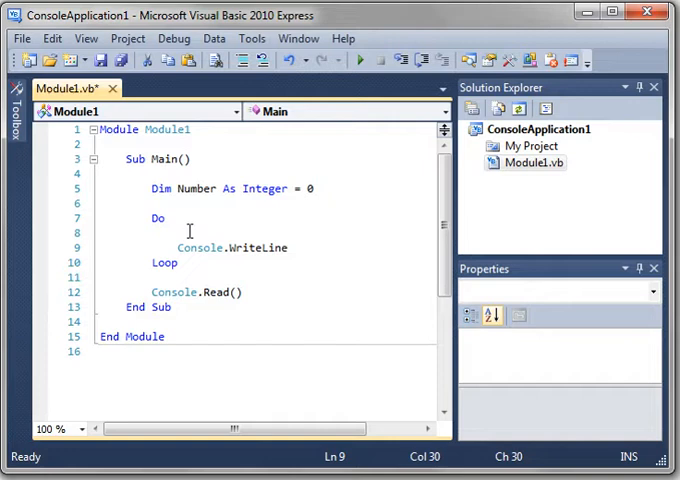
pyautogui.write('(nu')
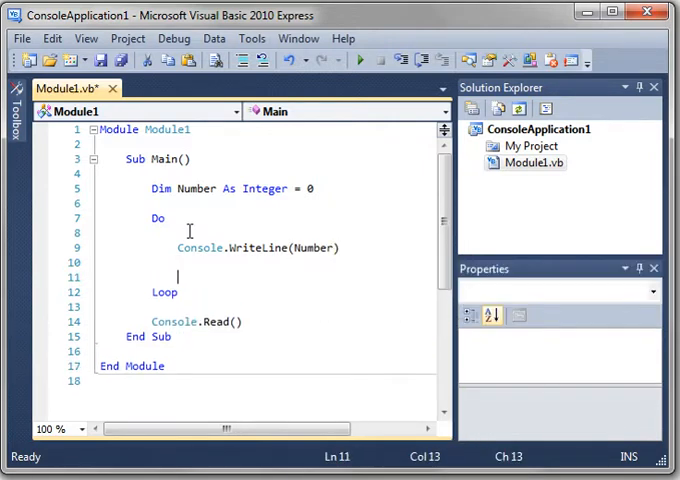
pyautogui.write('Number')
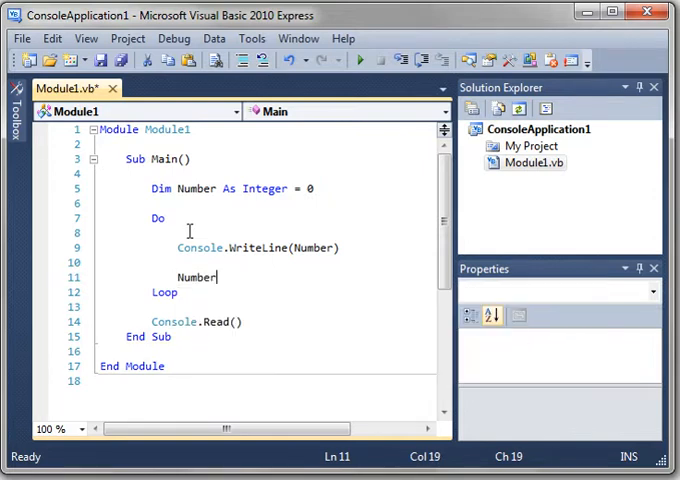
pyautogui.write('= Number + 1')
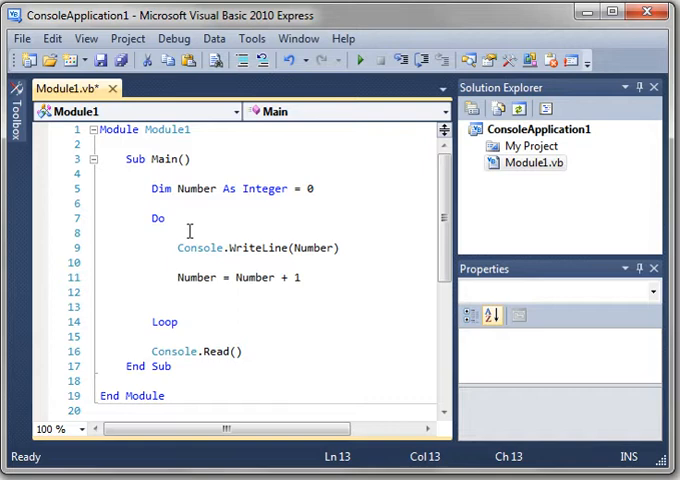
# - Add If Number > 10 Then Exit Do End If after the increment
pyautogui.write('if')
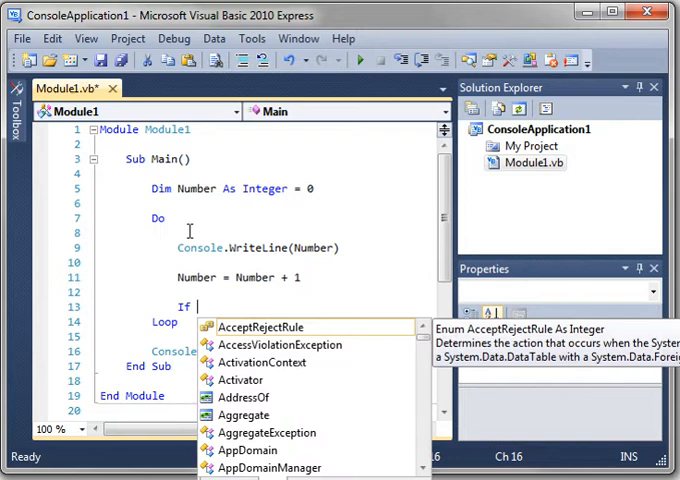
pyautogui.write('Number')
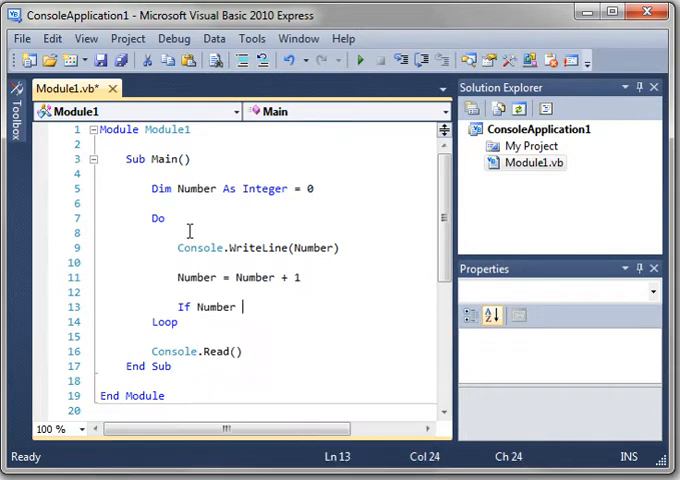
pyautogui.write('> 10 t')
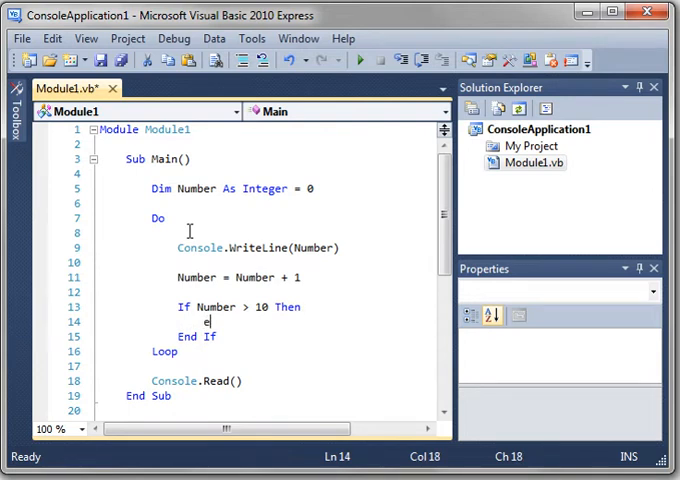
pyautogui.write('Exit')
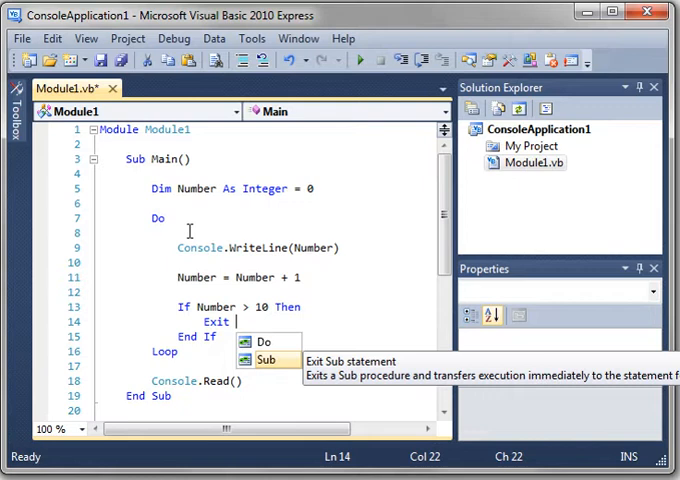
pyautogui.moveTo(160, 352)
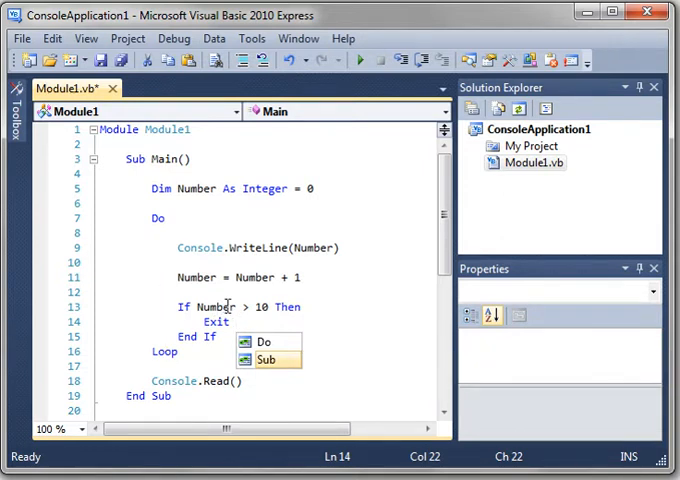
pyautogui.moveTo(280, 344)
pyautogui.write(' Do')
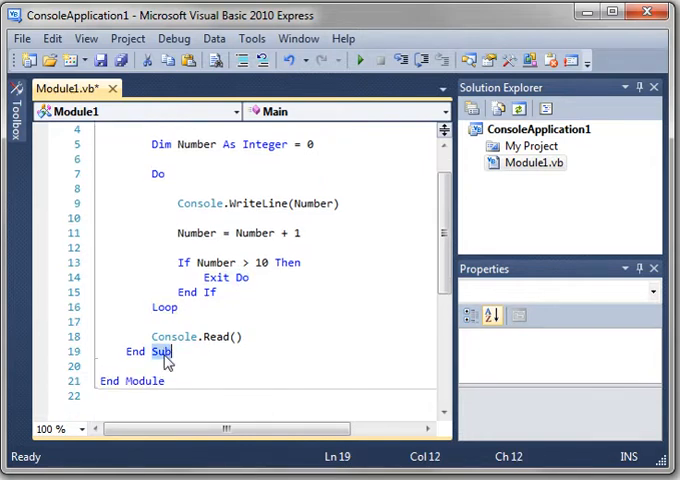
pyautogui.scroll(3)
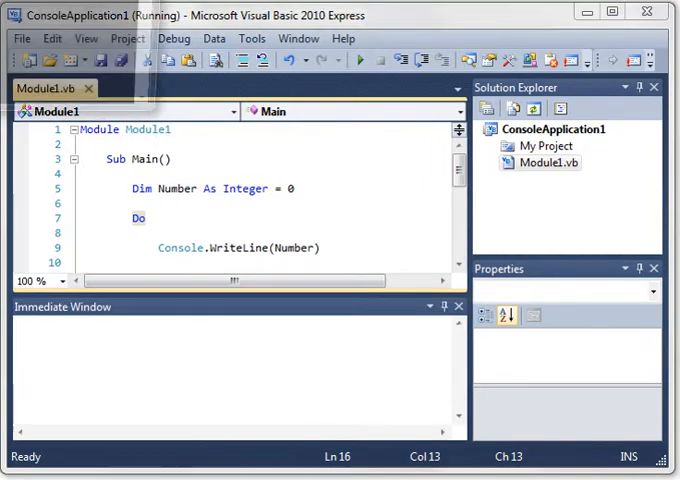
# - Run the program and view the console counting up to 10
pyautogui.click(360, 60)
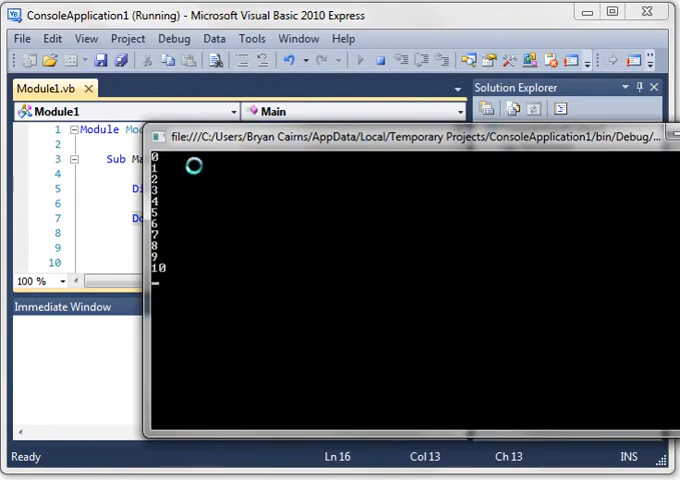
pyautogui.moveTo(170, 252)
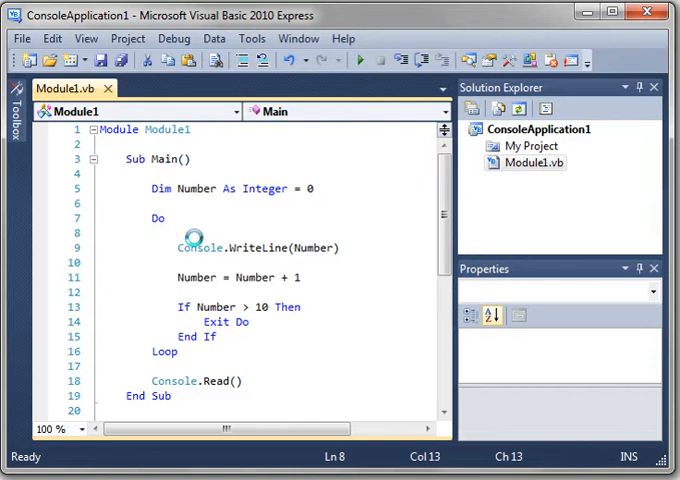
# - Comment out the If Number > 10 Then / Exit Do / End If lines
pyautogui.doubleClick(196, 188)
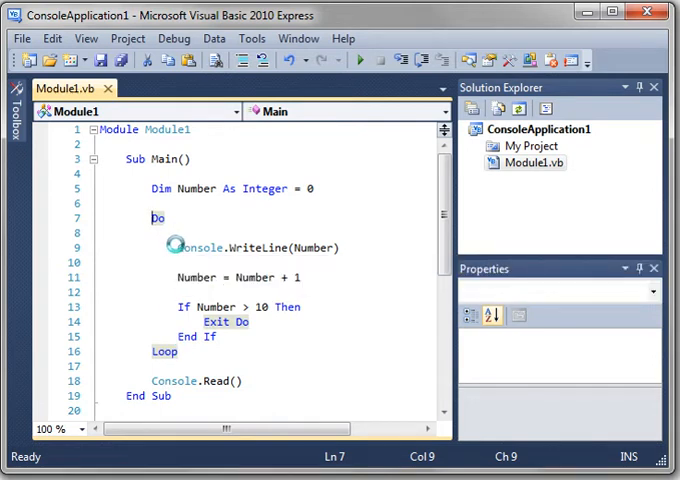
pyautogui.click(312, 246)
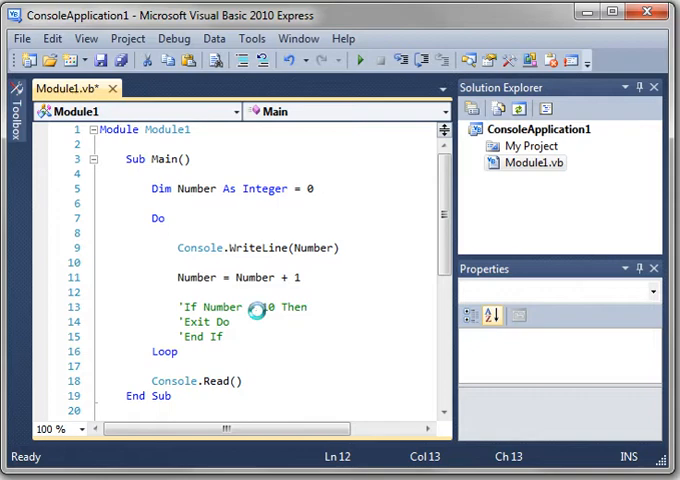
# - Uncomment the If Number > 10 Then Exit Do block so it is active again
pyautogui.click(348, 60)
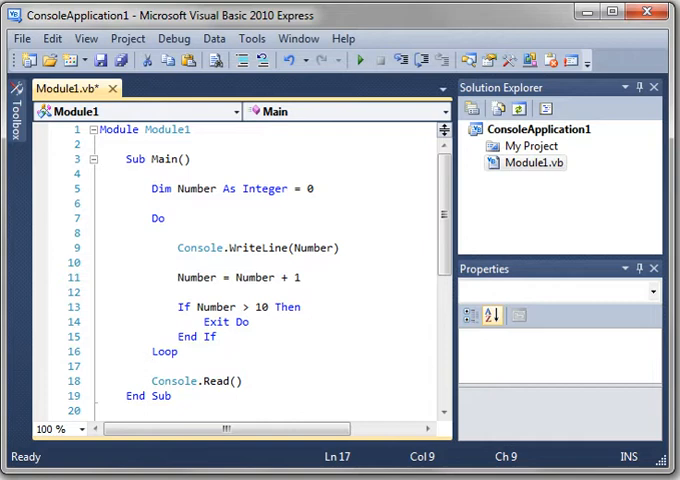
# - Replace the old loop with Do Until containing Number = Number + 1 and Console.WriteLine(Number)
pyautogui.moveTo(146, 218); pyautogui.dragTo(188, 292)
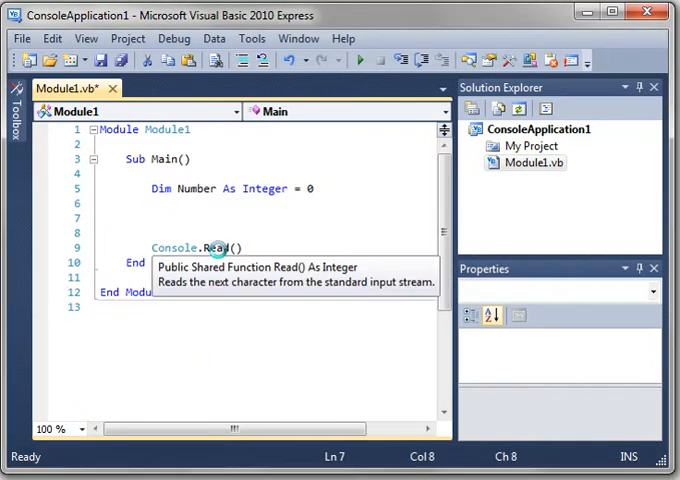
pyautogui.write('do')
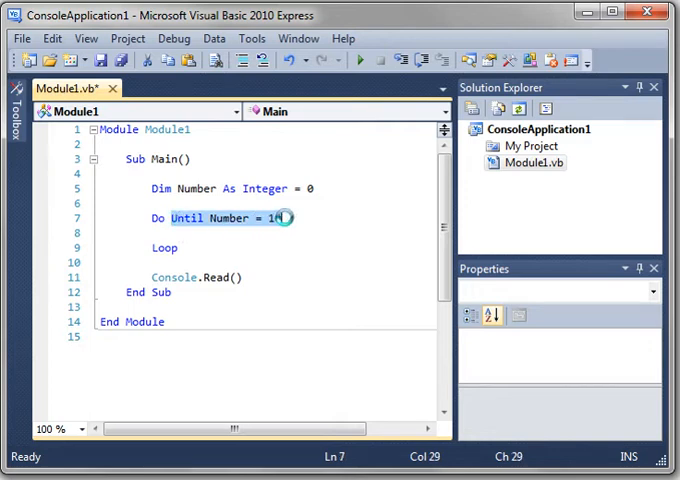
pyautogui.click(172, 248)
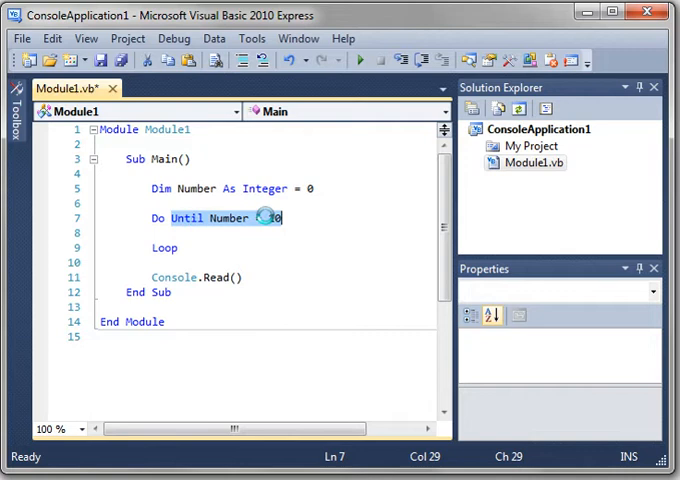
pyautogui.write('Nu')
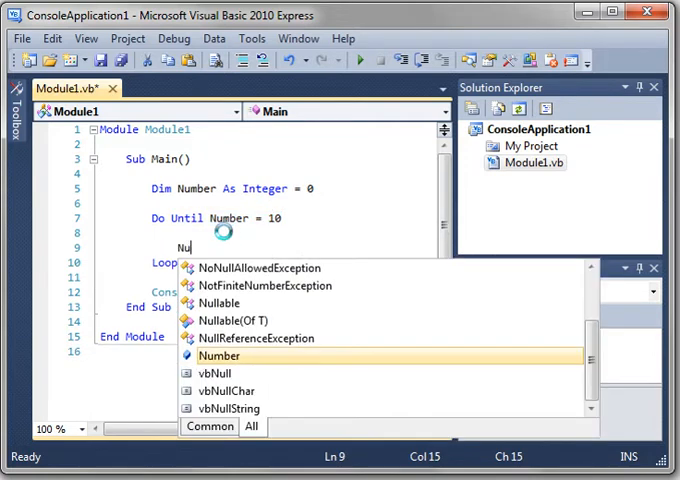
pyautogui.write('mber = nu')
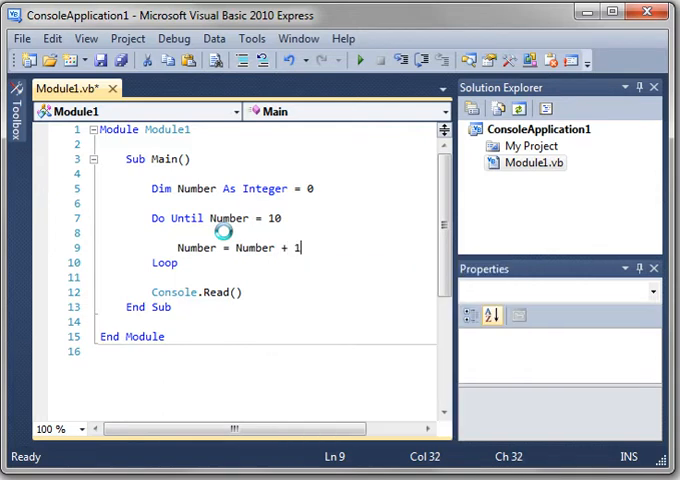
pyautogui.write('console.WriteLine')
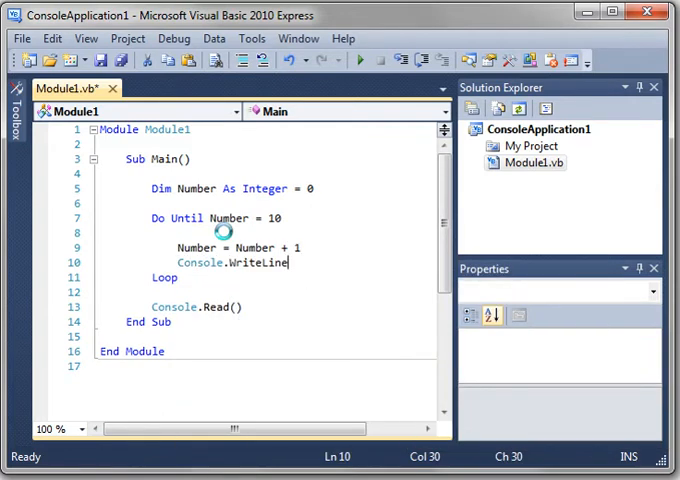
pyautogui.write('(Number')
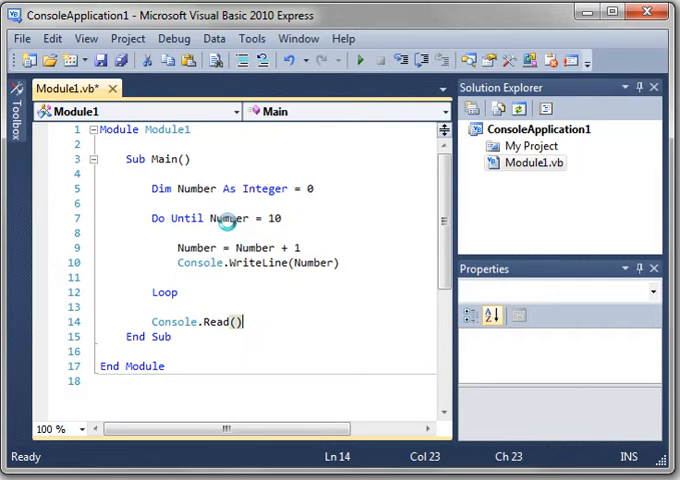
# - Set the Do Until condition to Number >= 10
pyautogui.click(258, 218)
pyautogui.write('>')
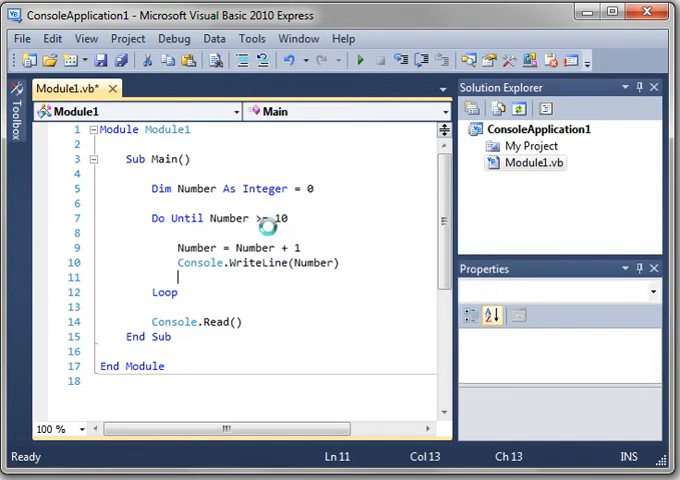
pyautogui.click(274, 218)
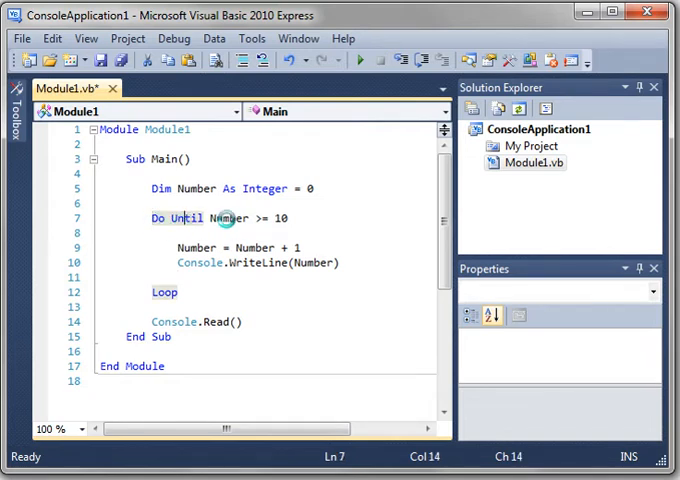
pyautogui.click(280, 218)
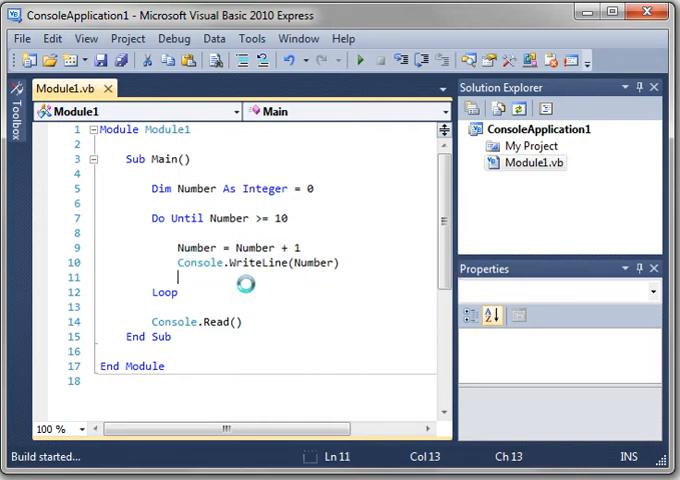
# - Run the Do Until program, check the console lists 1 through 10, and close it
pyautogui.click(344, 60)
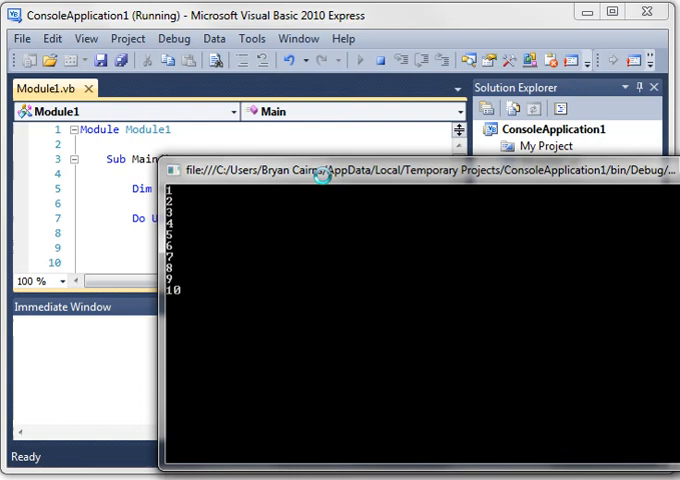
pyautogui.moveTo(204, 318)
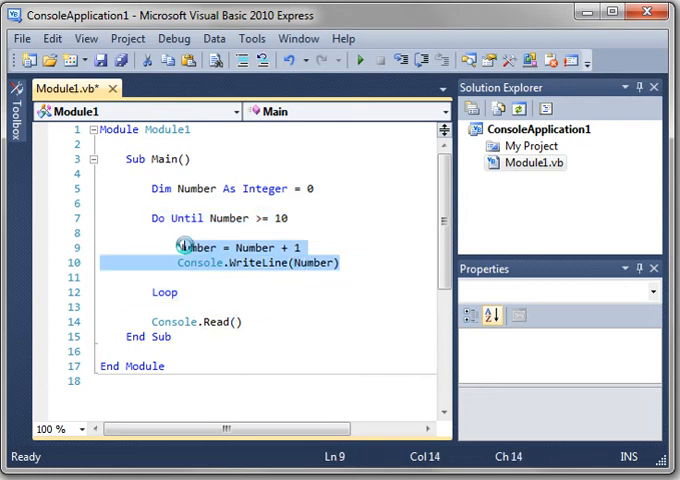
# - Change the loop to Do While Number < 10 and run it to print 1 to 10
pyautogui.click(174, 262)
pyautogui.write('Do While')
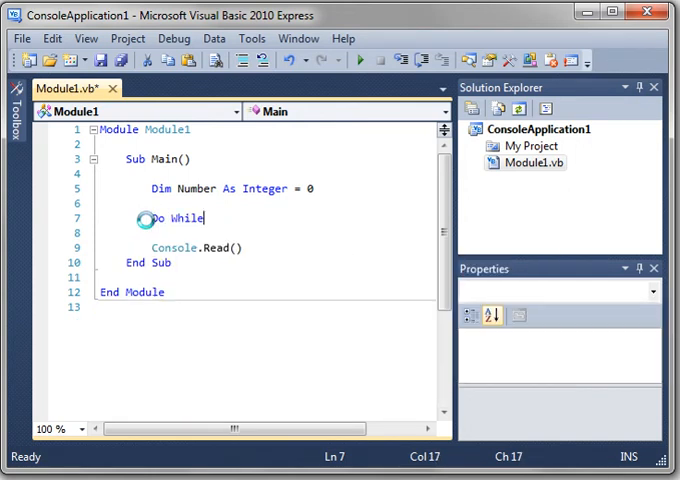
pyautogui.write('nu')
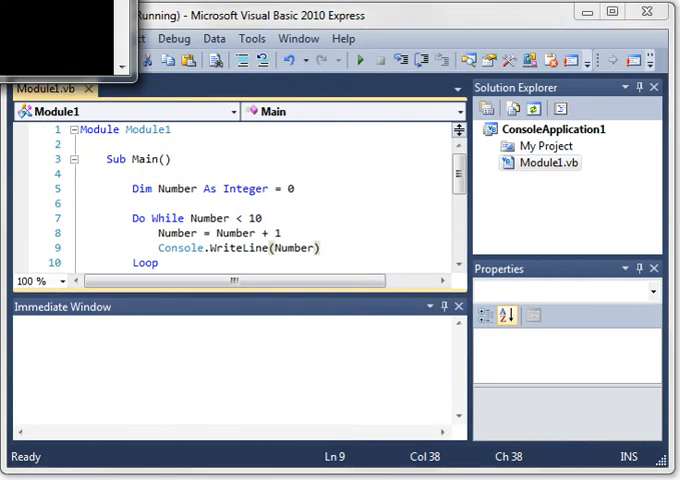
pyautogui.click(342, 60)
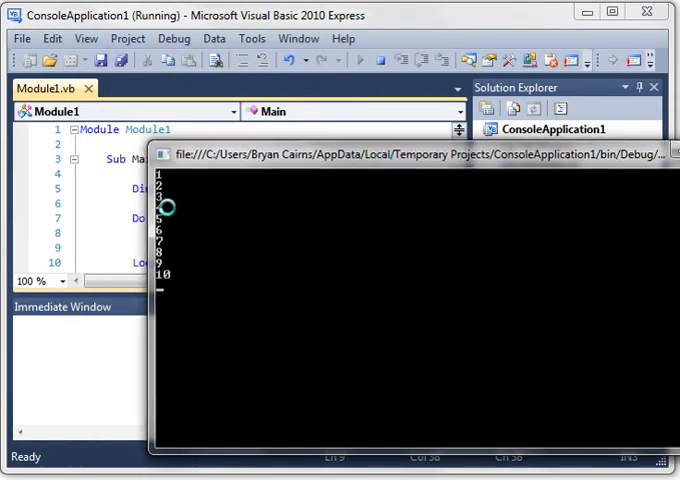